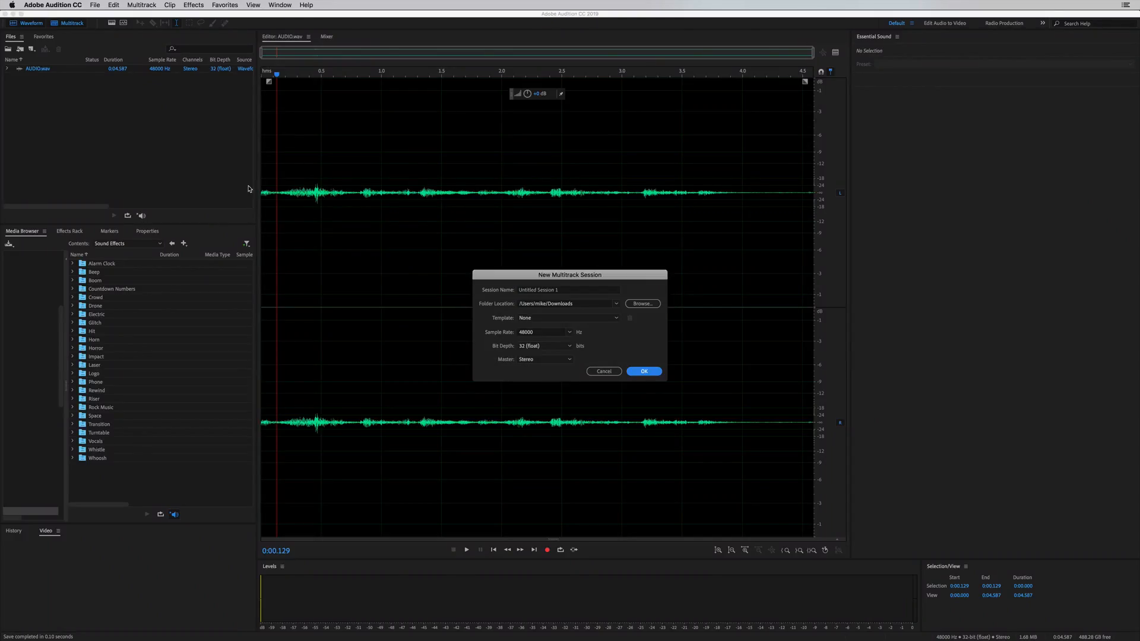
- Create the multitrack session and insert SFX Freaky Concert Swell X2.wav, resampled to the session rate
{"action": "left_click", "coordinate": [643, 372]}
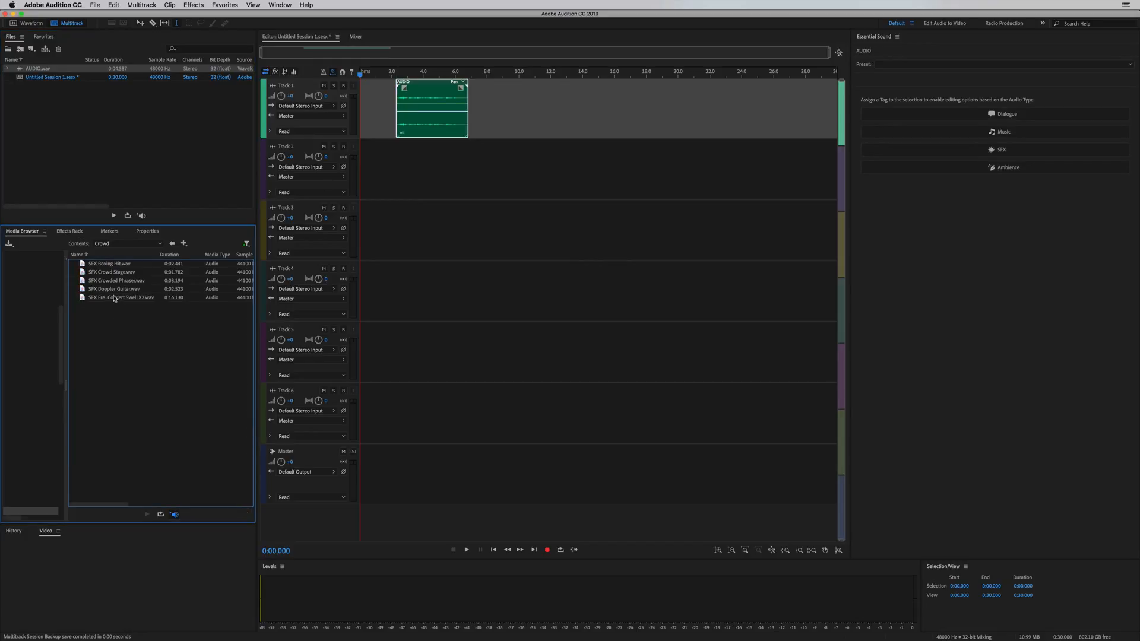
{"action": "double_click", "coordinate": [120, 297]}
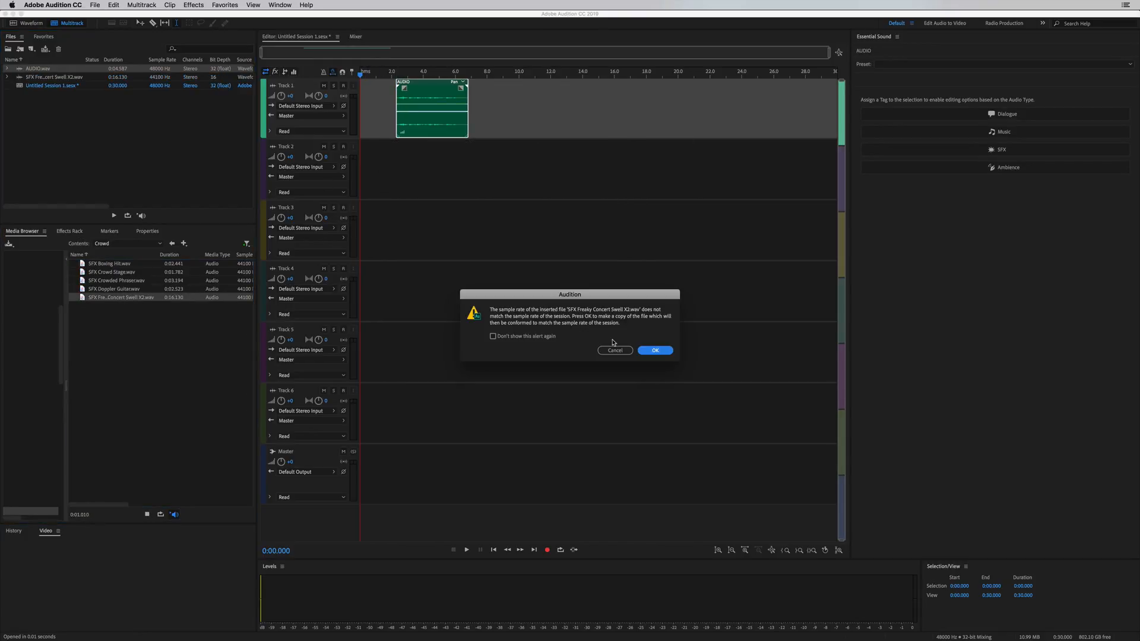
{"action": "left_click", "coordinate": [653, 349]}
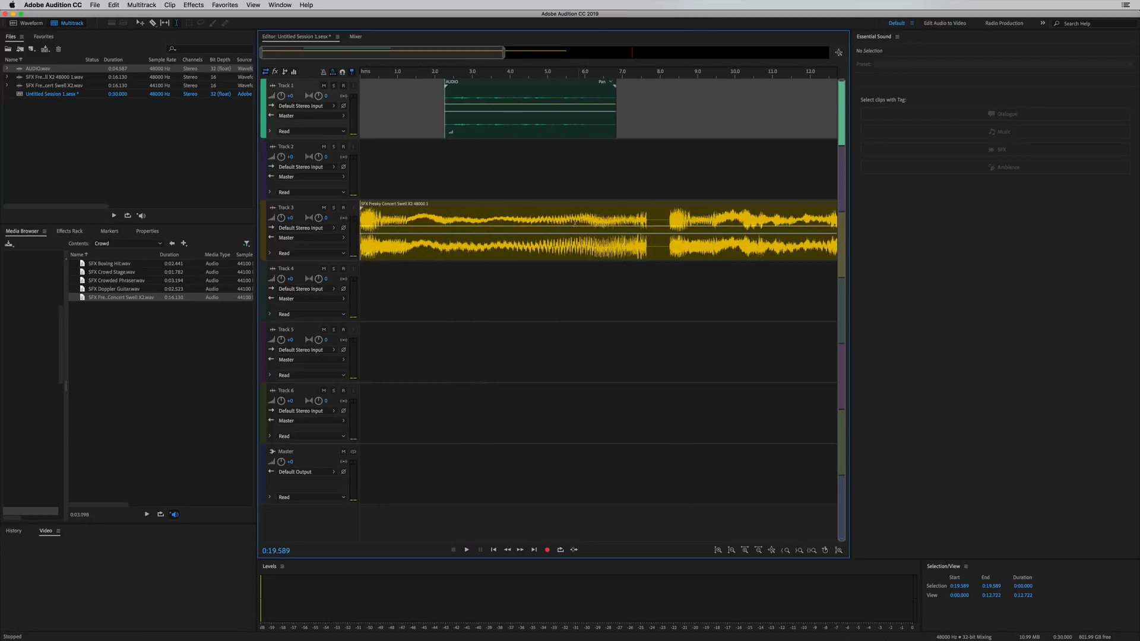
{"action": "mouse_move", "coordinate": [511, 109]}
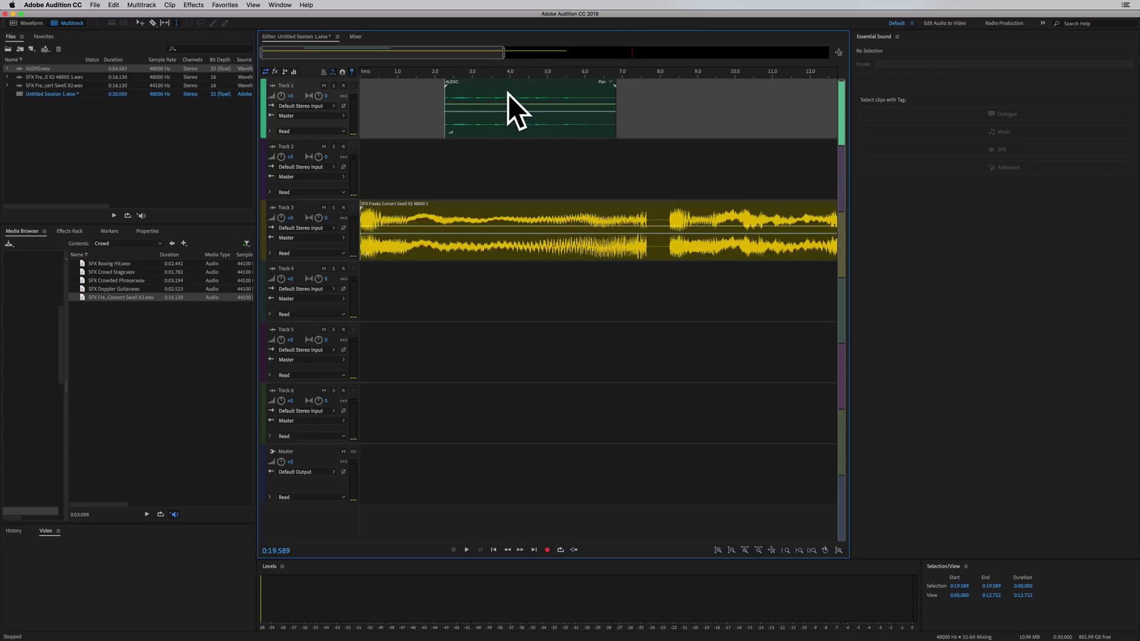
- Open the AUDIO voice clip in the Waveform editor
{"action": "left_click", "coordinate": [520, 106]}
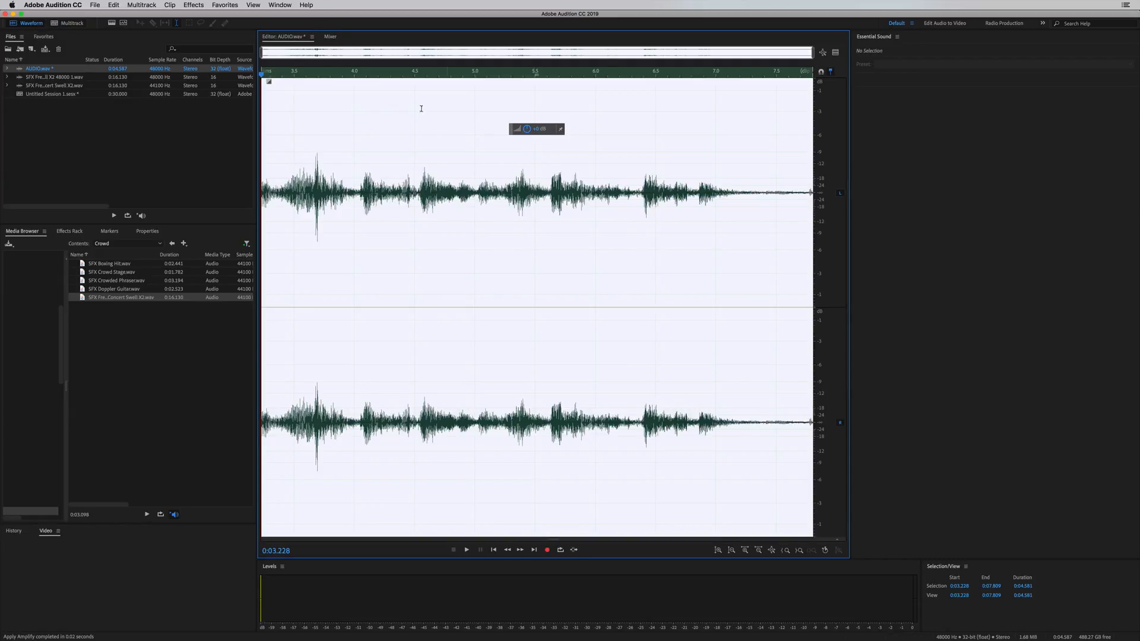
- Normalize the voice file to -0.1 dB using the Favorites menu
{"action": "left_click", "coordinate": [225, 6]}
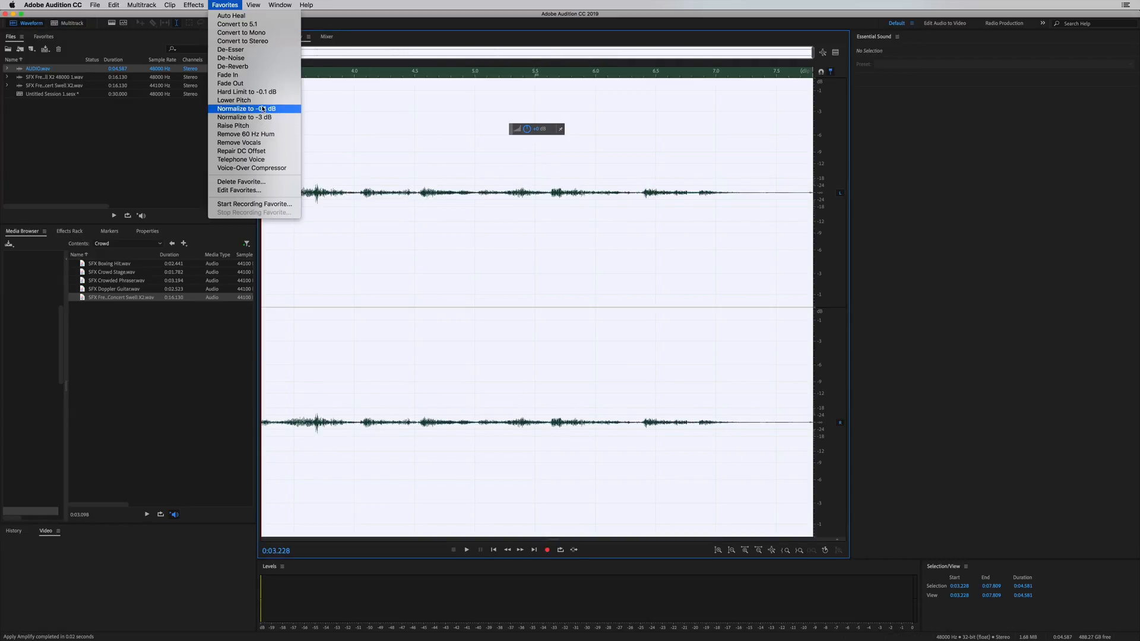
{"action": "left_click", "coordinate": [244, 108]}
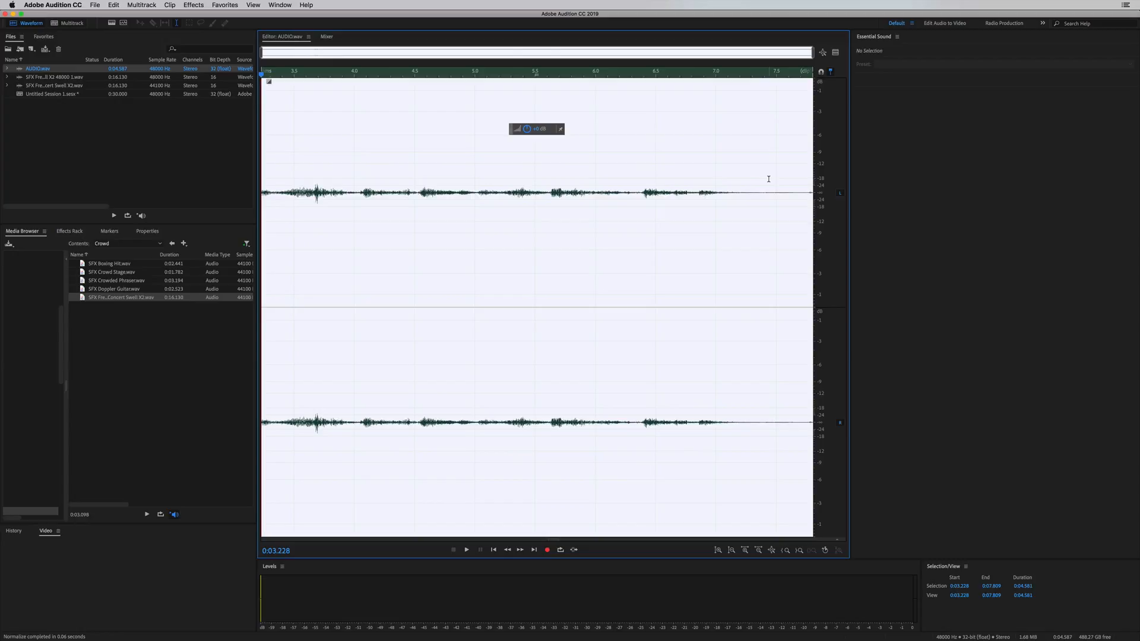
{"action": "mouse_move", "coordinate": [667, 151]}
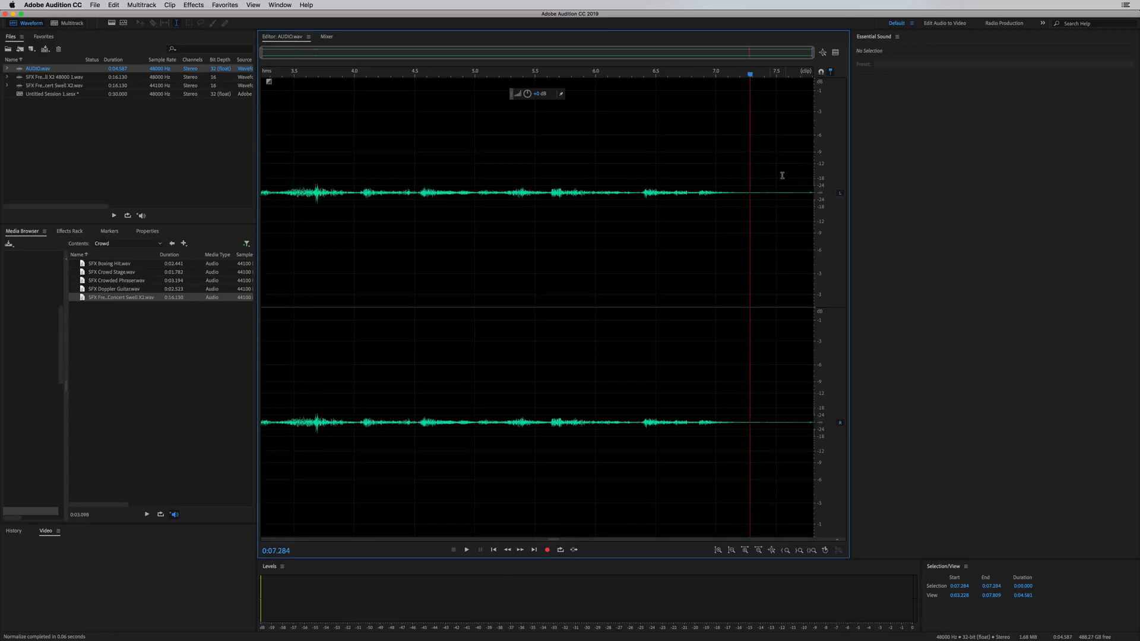
{"action": "mouse_move", "coordinate": [327, 151]}
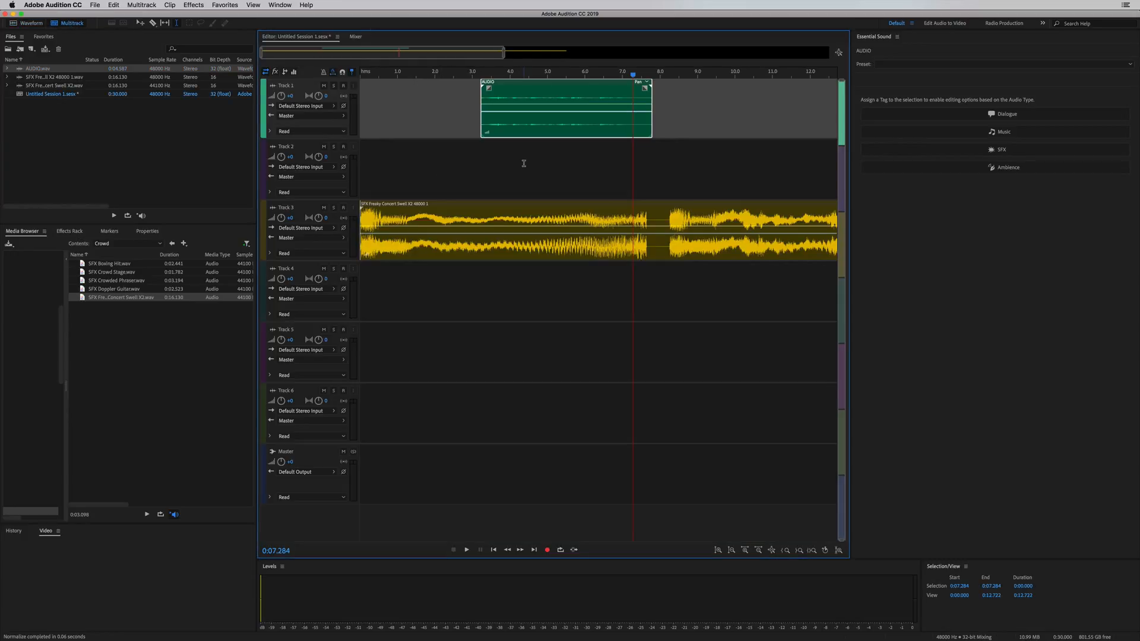
- Select the AUDIO clip on Track 1 in the multitrack session
{"action": "left_click", "coordinate": [487, 136]}
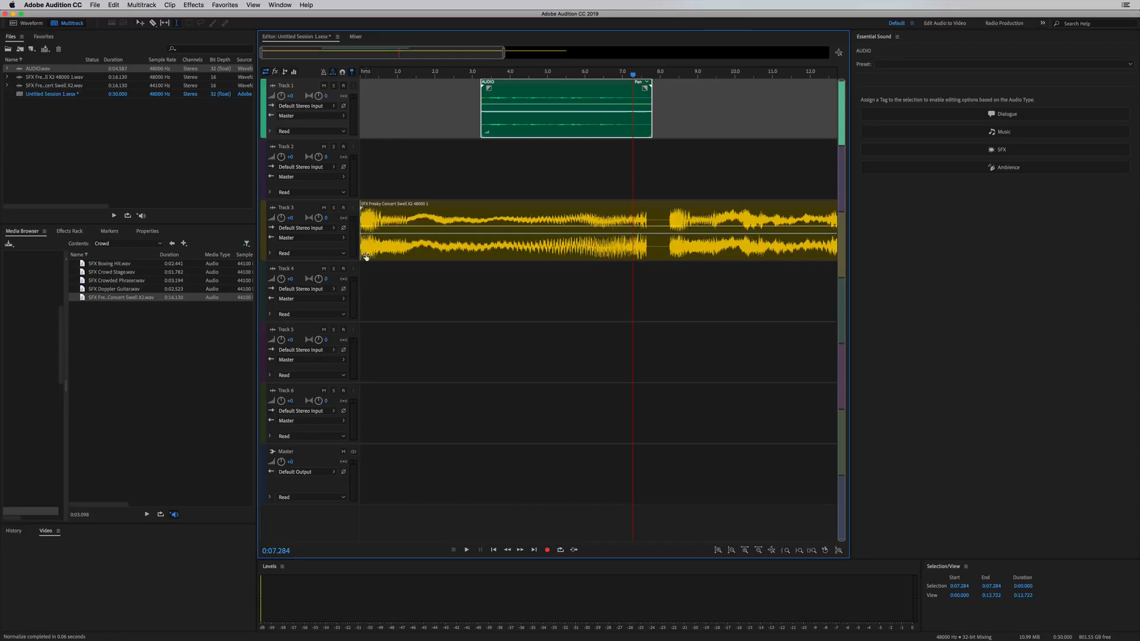
{"action": "mouse_move", "coordinate": [480, 68]}
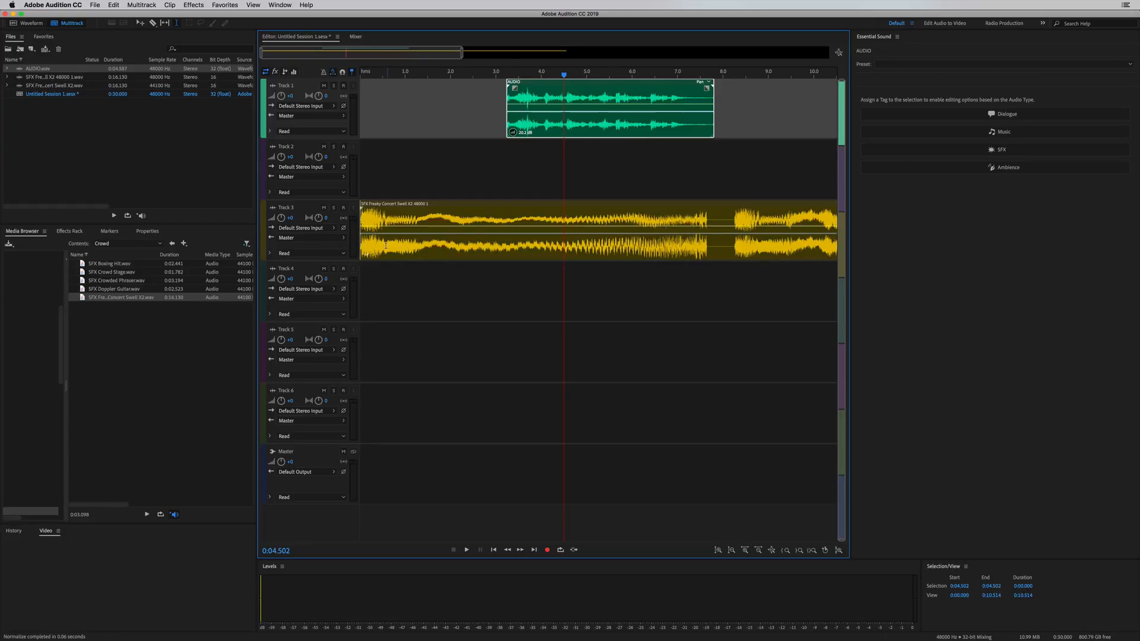
- Select the SFX crowd-swell clip on Track 3, then reselect the AUDIO voice clip
{"action": "left_click", "coordinate": [582, 229]}
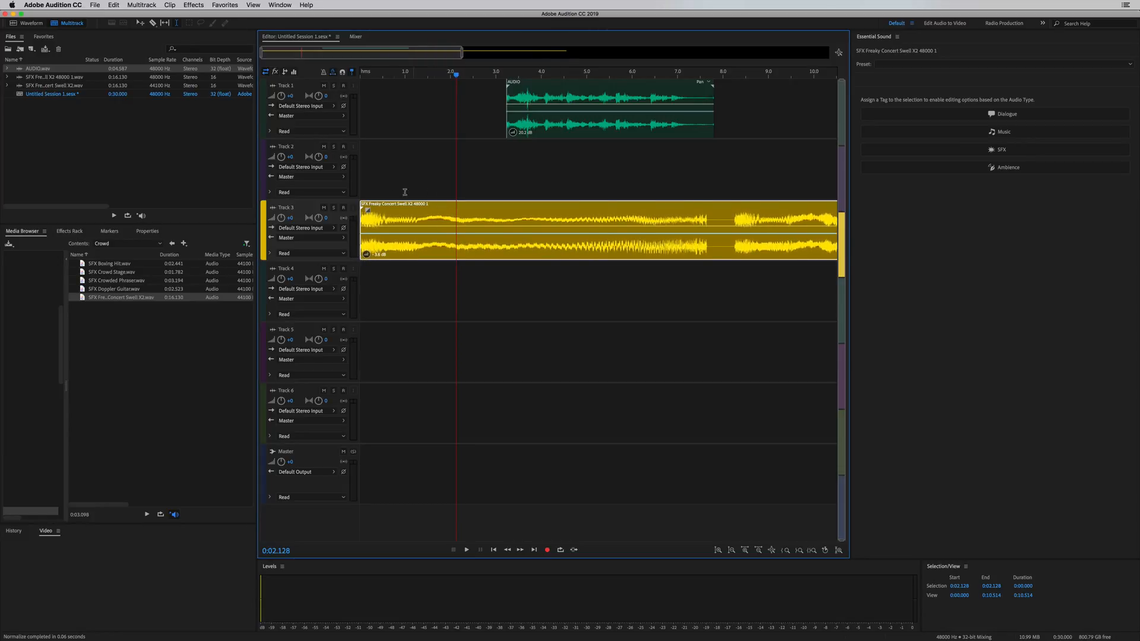
{"action": "mouse_move", "coordinate": [803, 220]}
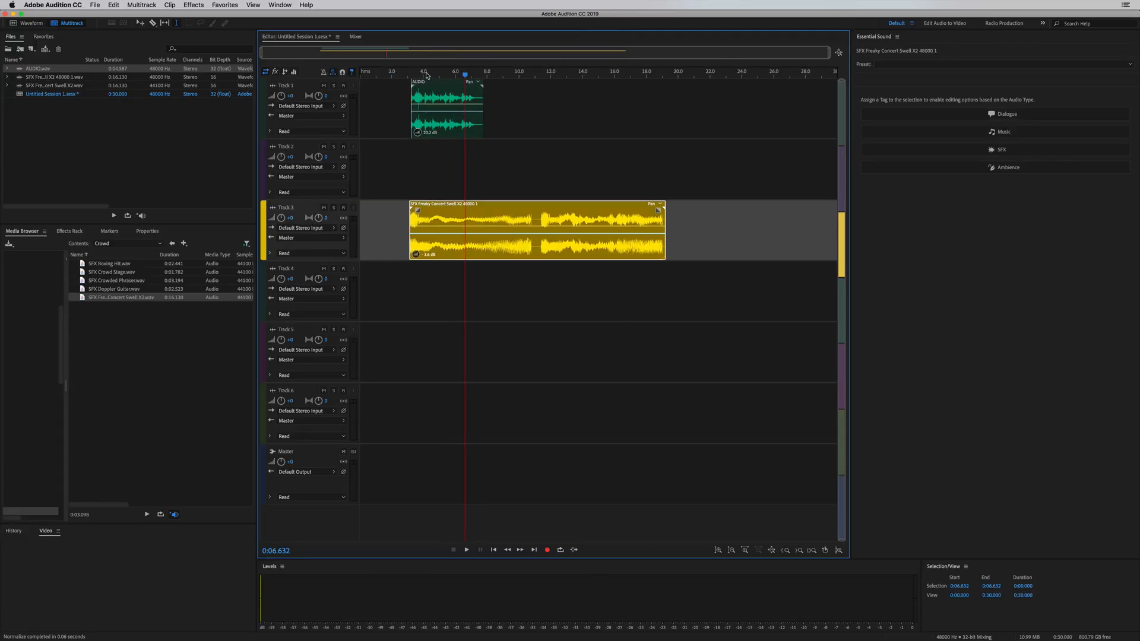
{"action": "left_click", "coordinate": [451, 106]}
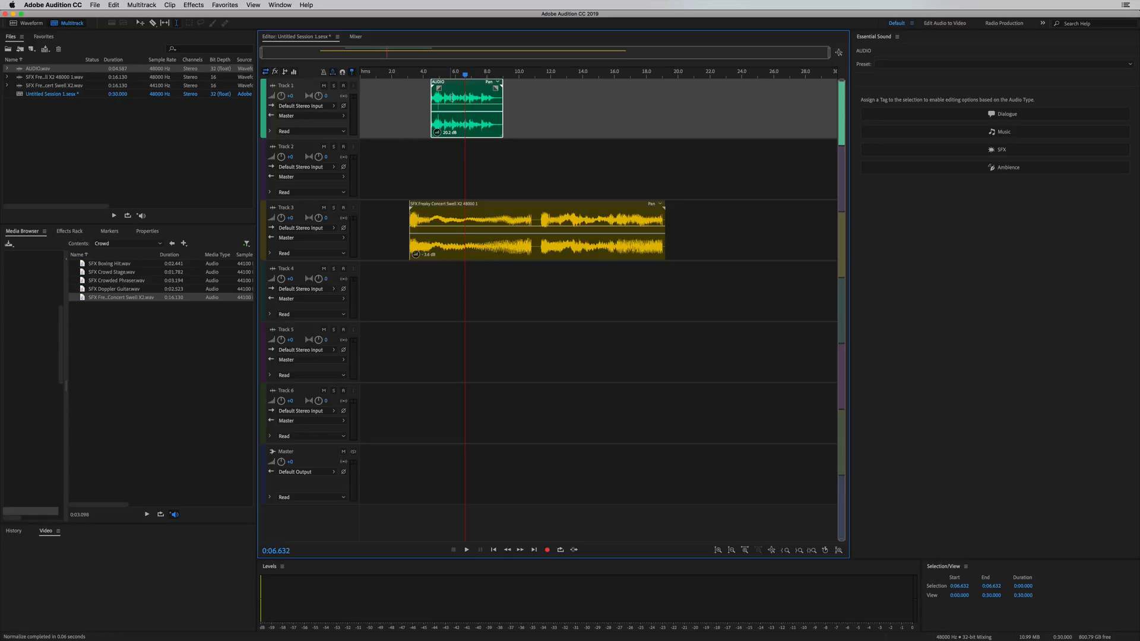